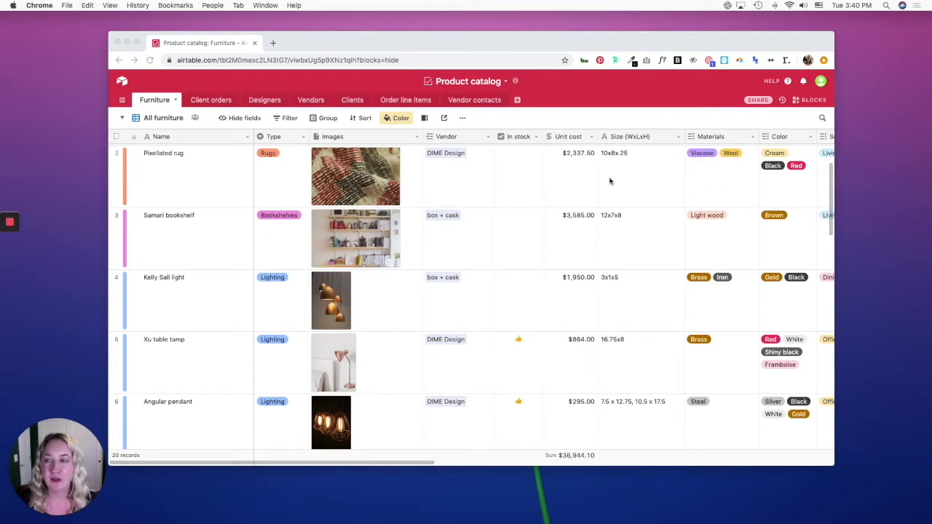
mouse_move(254, 132)
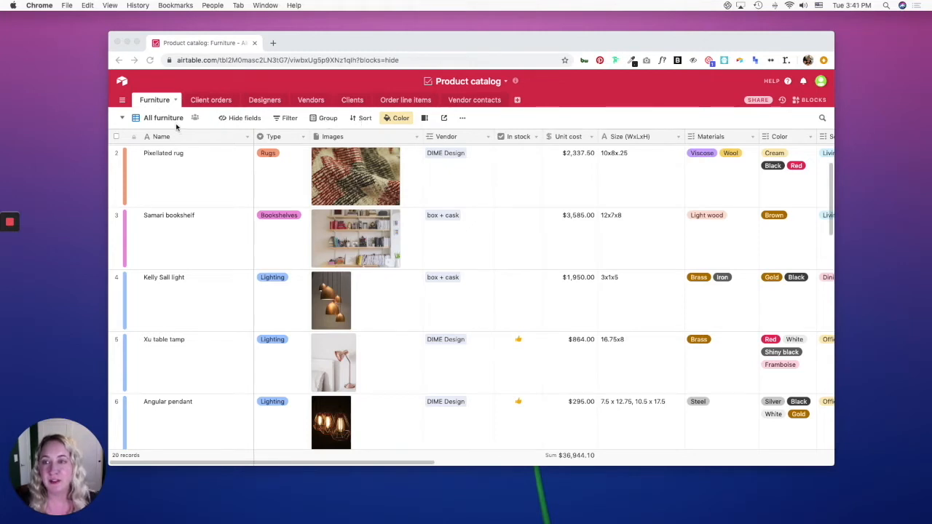
Open the filter popover for the All furniture view of the Furniture table.
left_click(289, 118)
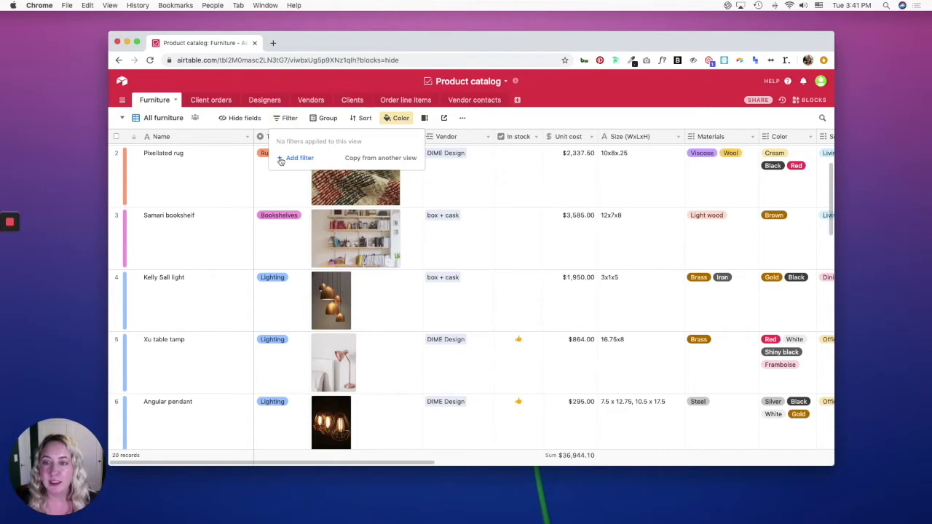
Add a filter condition: Type is Rugs.
left_click(300, 158)
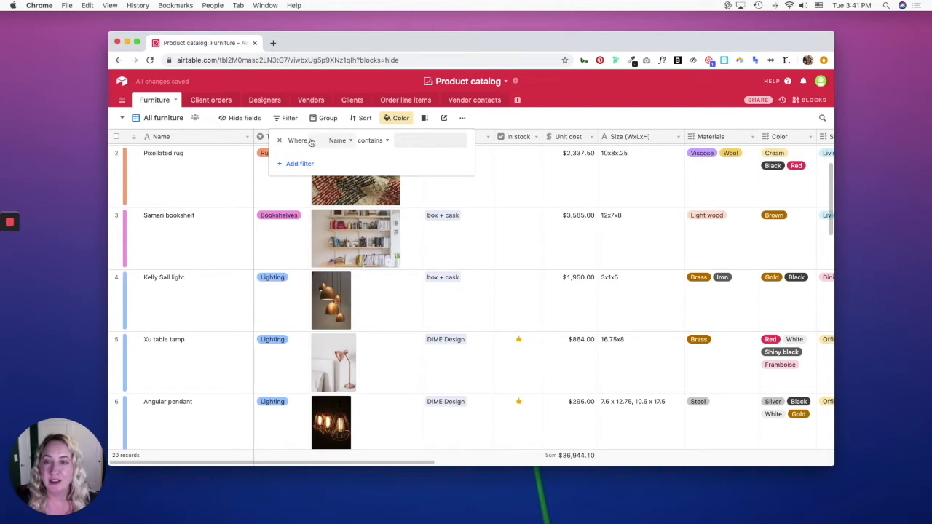
left_click(337, 140)
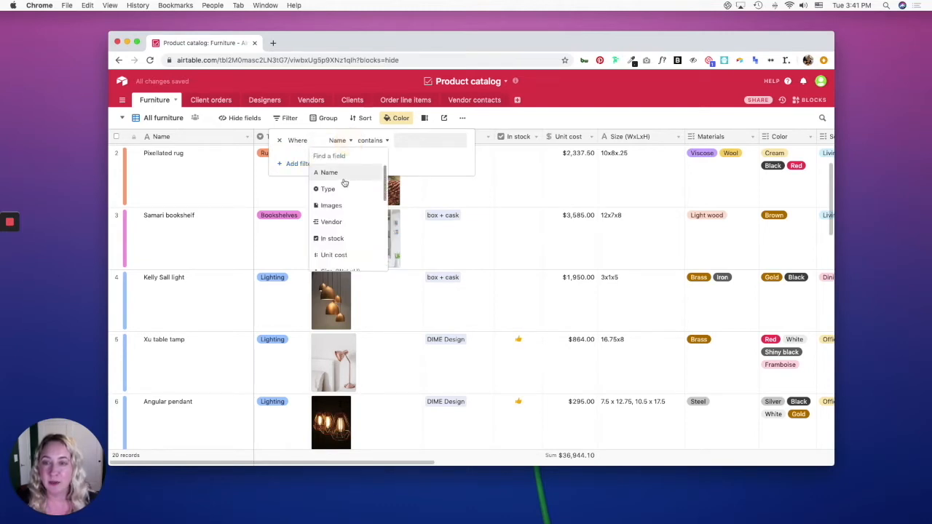
left_click(328, 189)
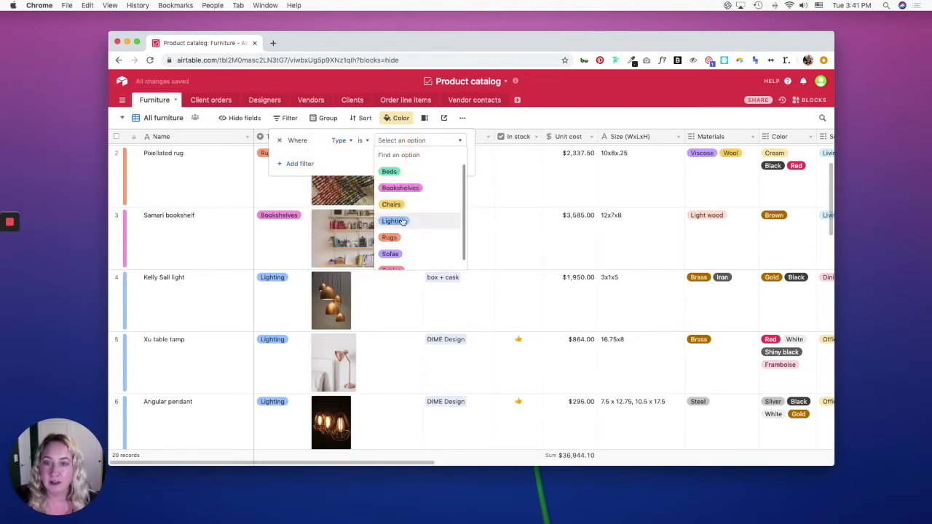
left_click(389, 237)
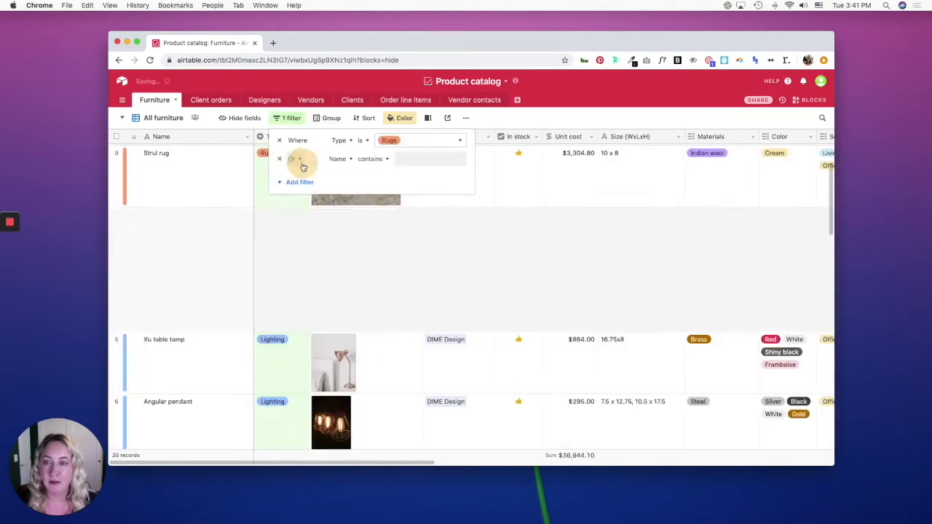
Add a second condition requiring In stock checked, then open the Or conjunction dropdown.
left_click(338, 159)
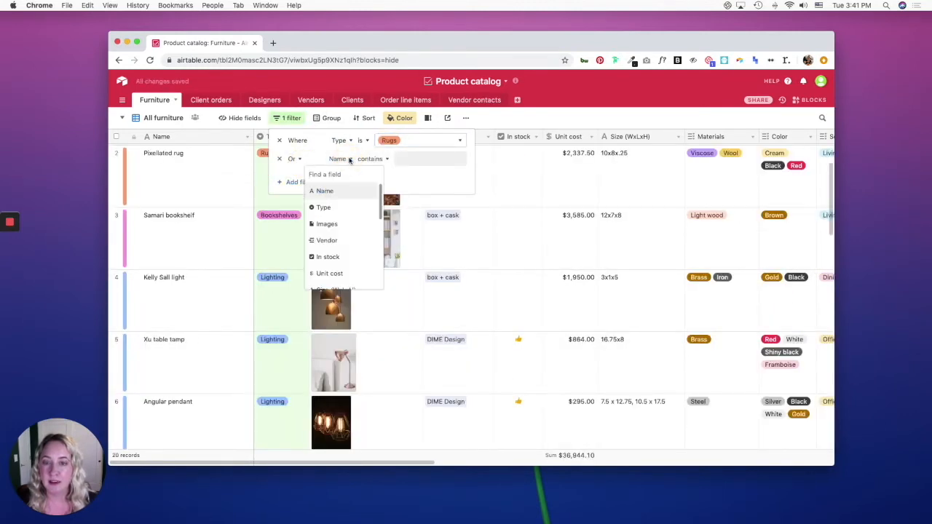
left_click(328, 256)
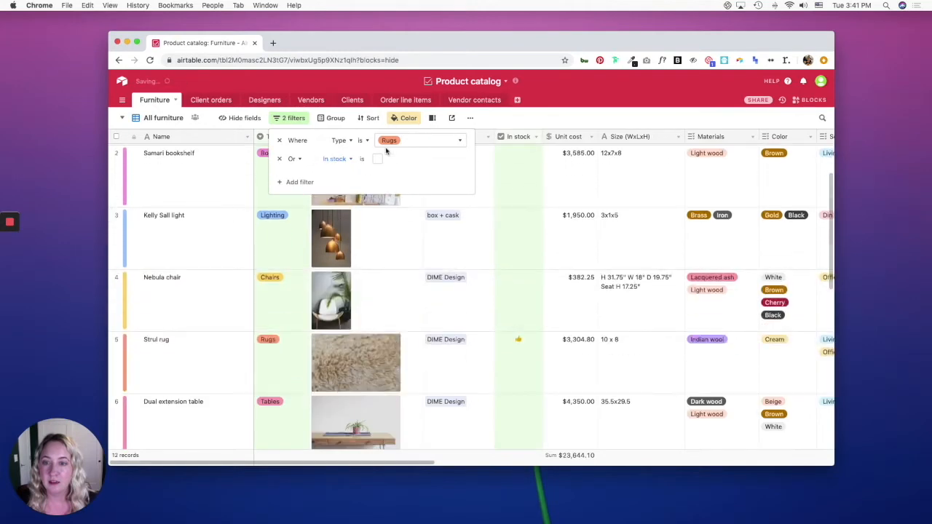
left_click(377, 158)
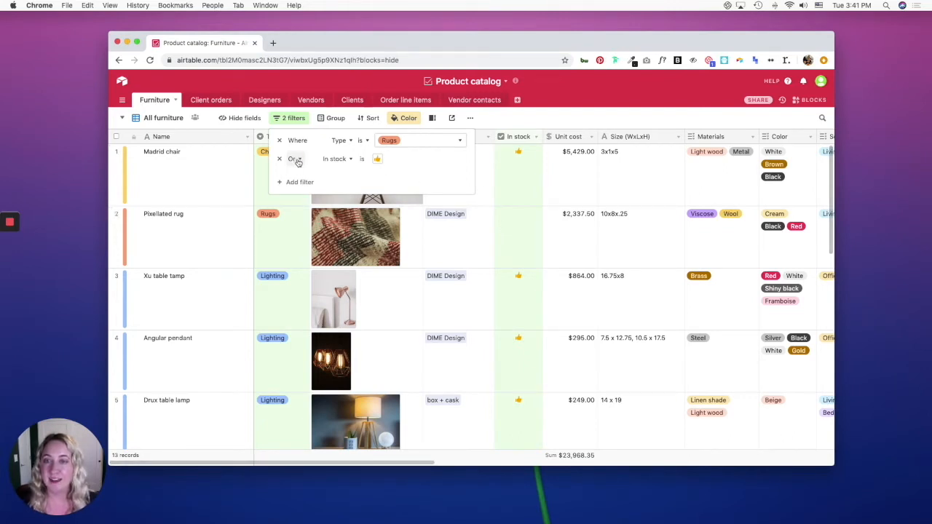
left_click(293, 159)
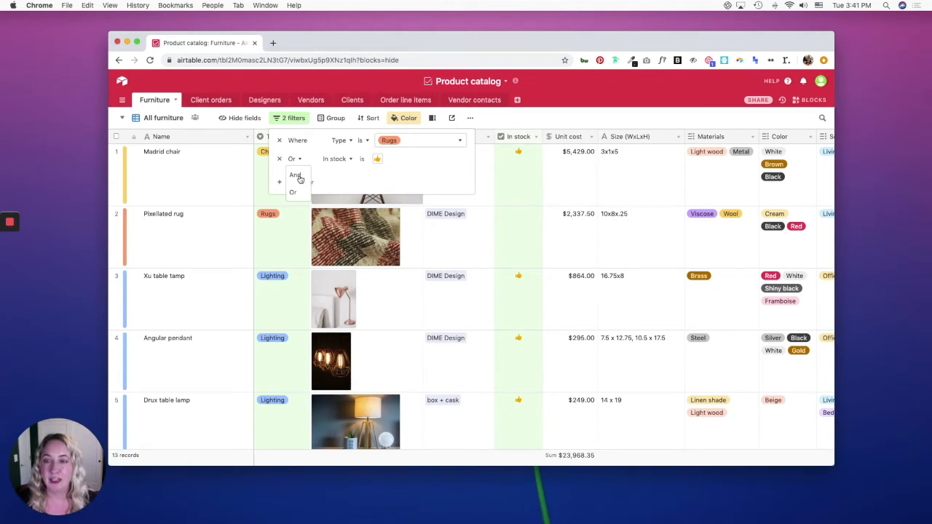
Switch the filter conjunction to And, leaving only the 4 in-stock rugs.
left_click(295, 175)
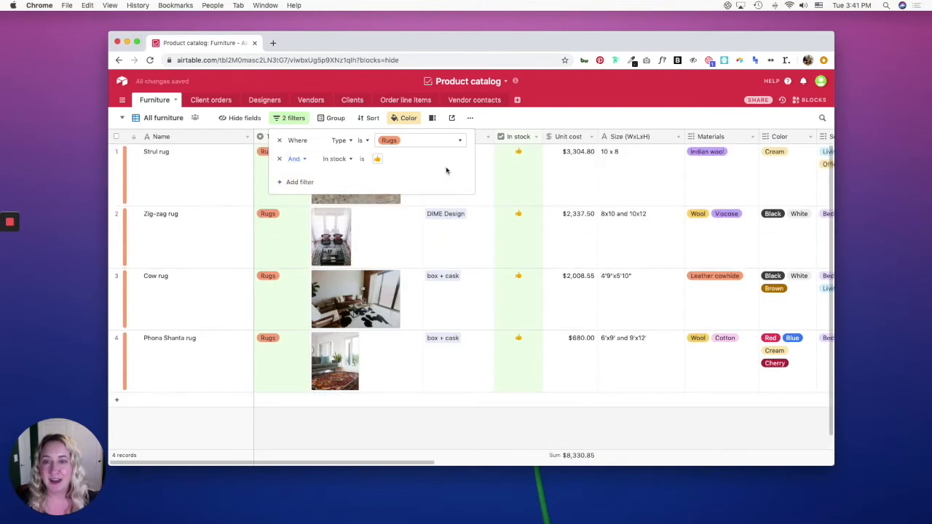
mouse_move(500, 217)
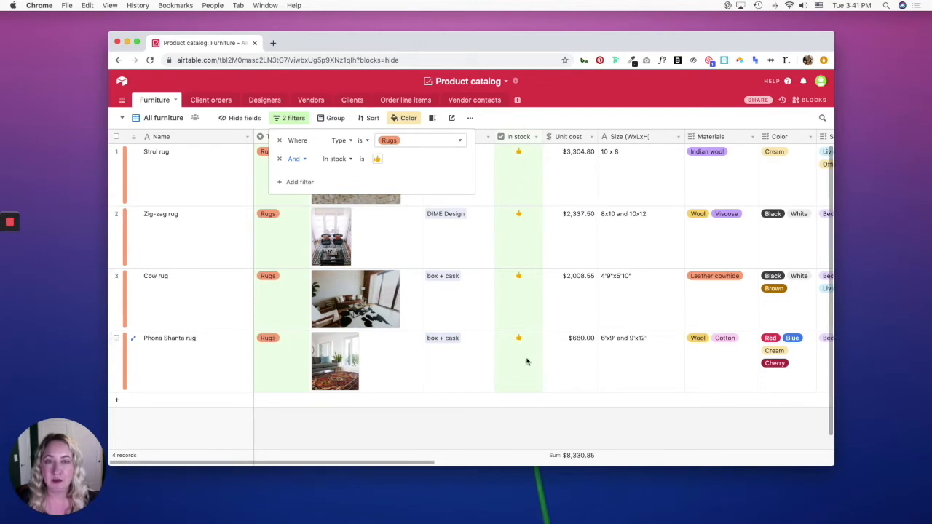
mouse_move(517, 250)
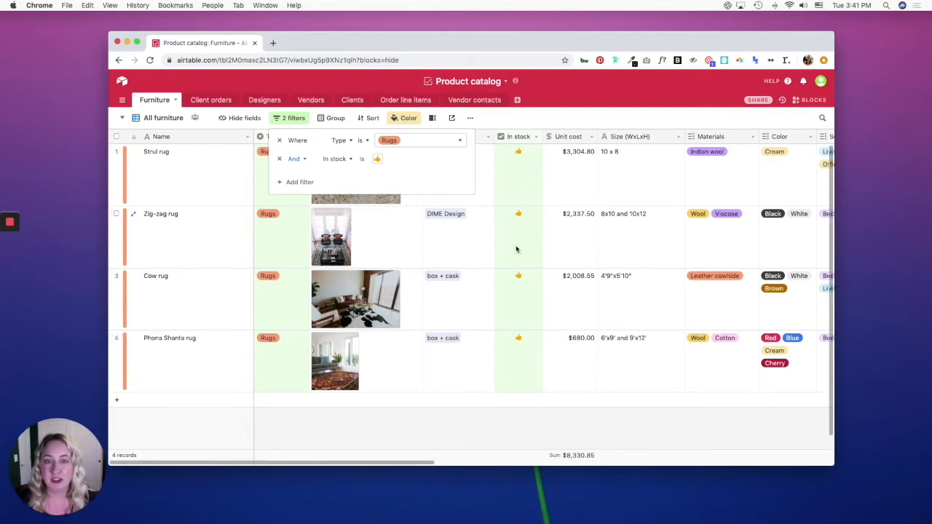
mouse_move(269, 311)
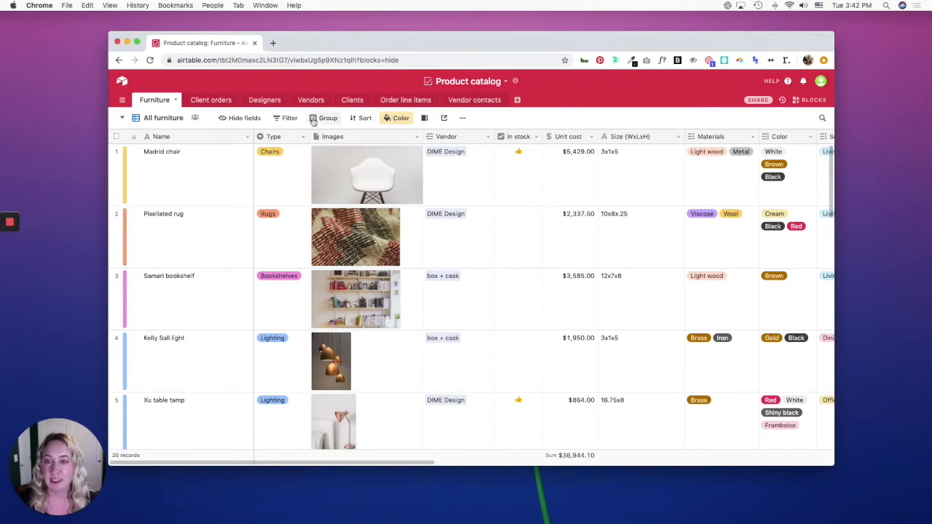
Group the All furniture view by the In stock field, splitting records 8 and 12.
left_click(327, 118)
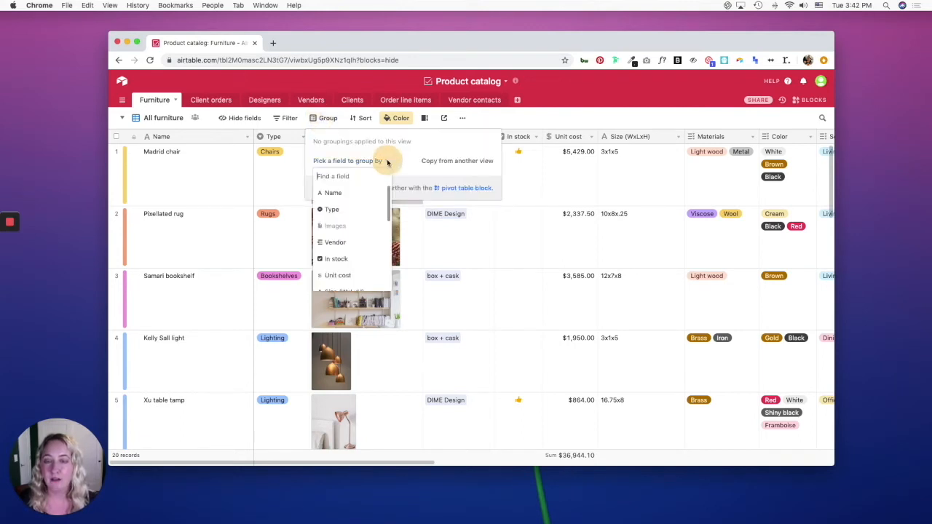
left_click(329, 117)
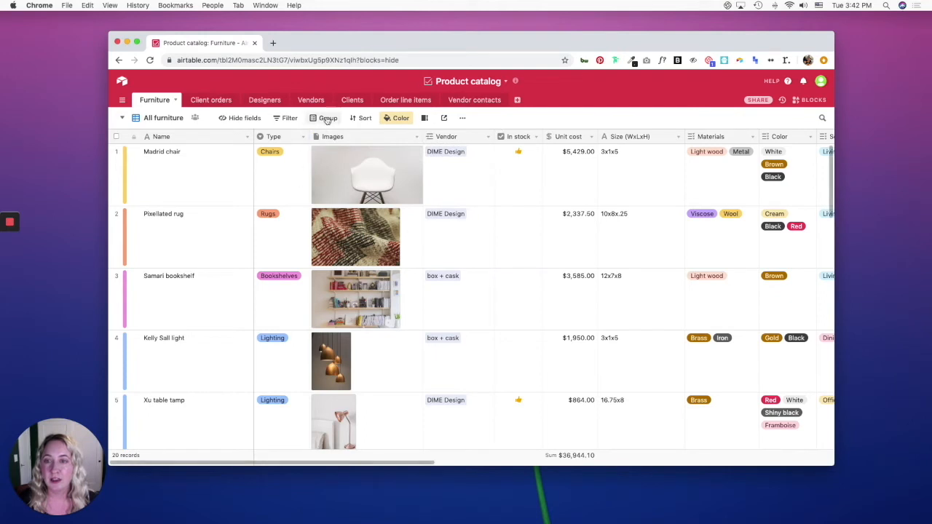
left_click(328, 118)
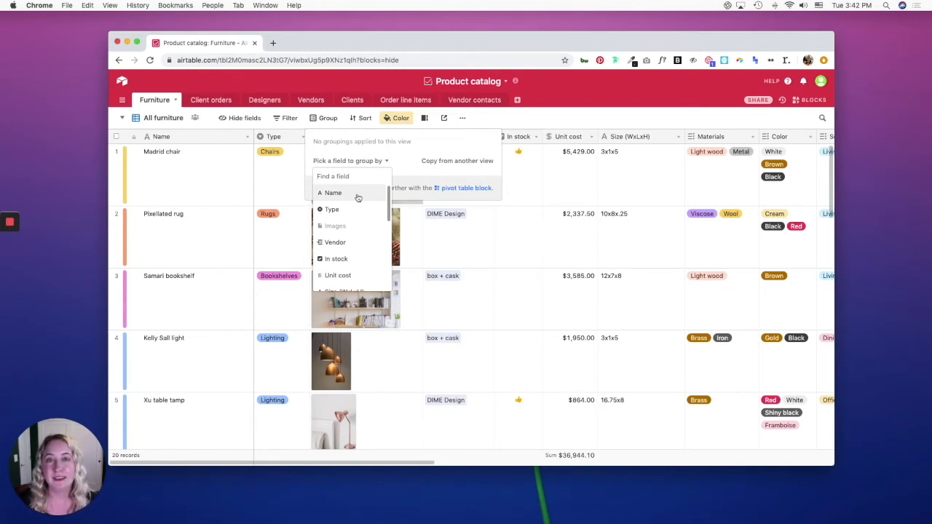
mouse_move(355, 216)
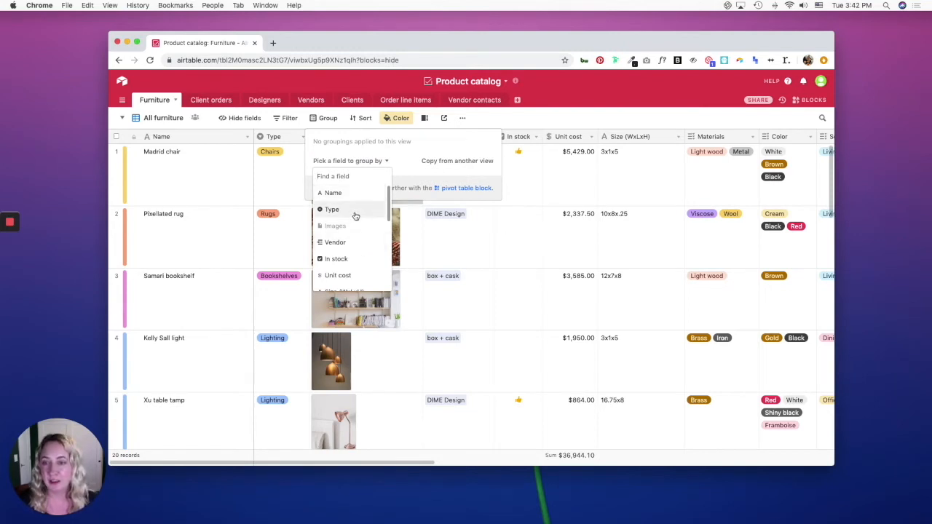
scroll("down", 3)
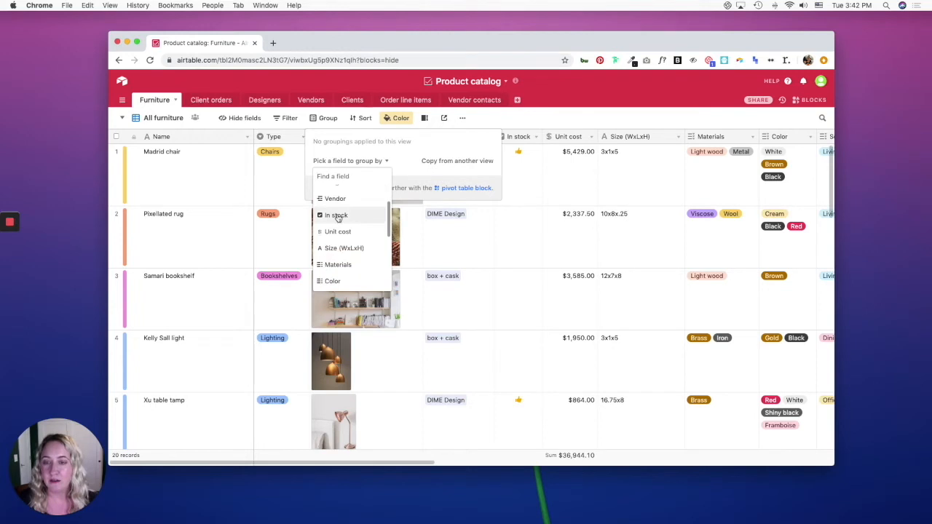
left_click(336, 215)
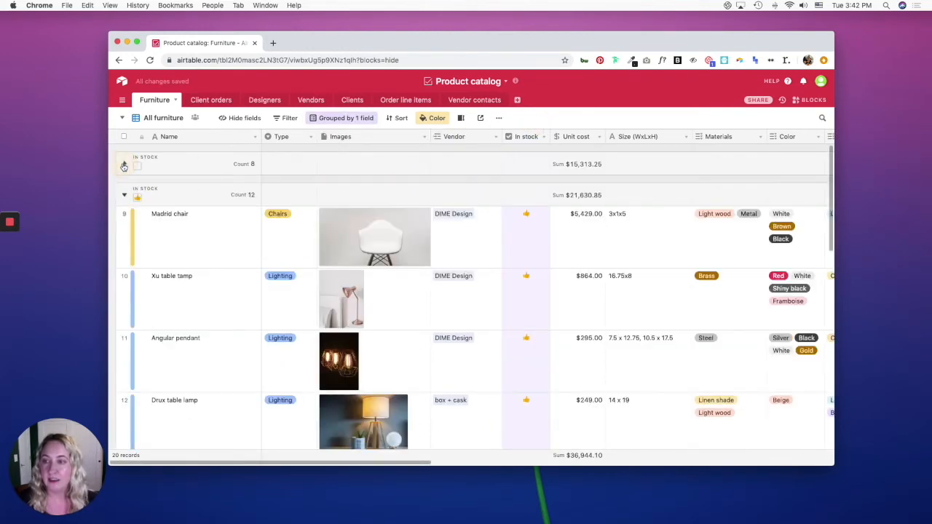
Collapse the In stock groups, expand the not-in-stock group, and scroll down the records.
left_click(124, 194)
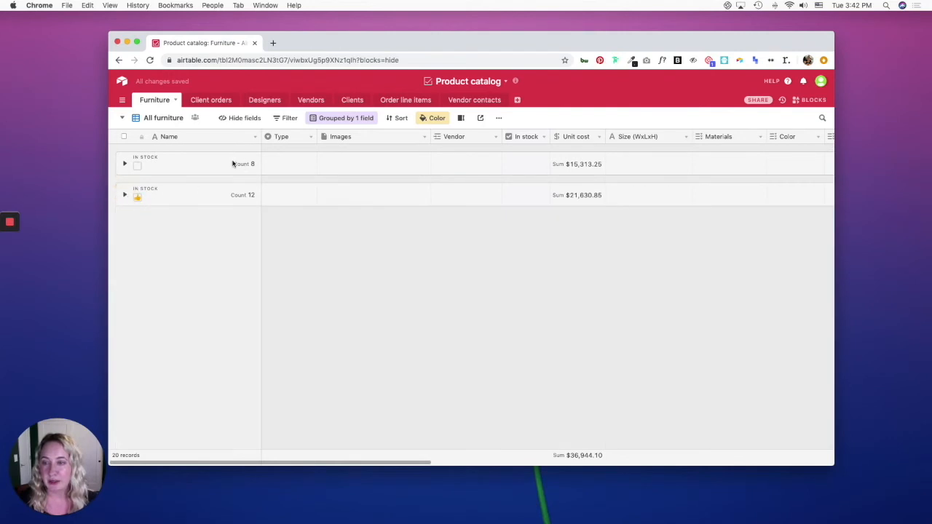
mouse_move(563, 187)
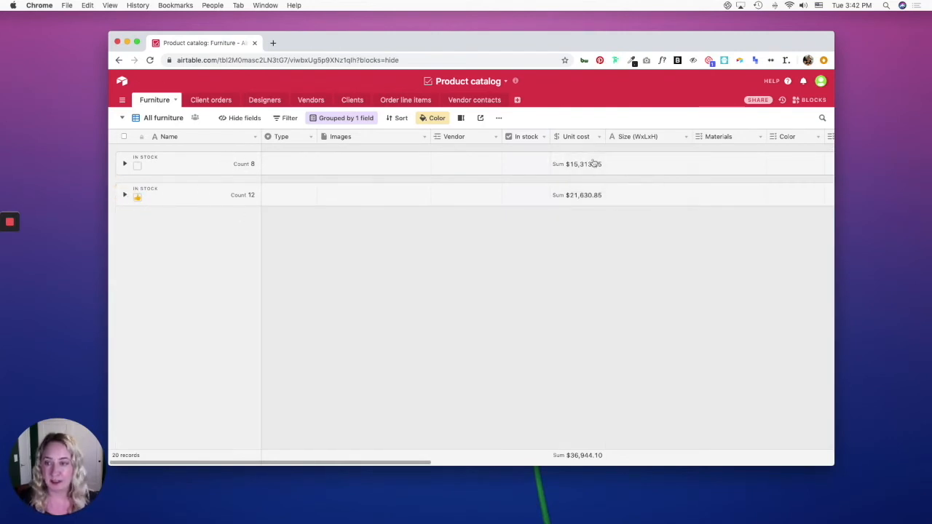
left_click(124, 164)
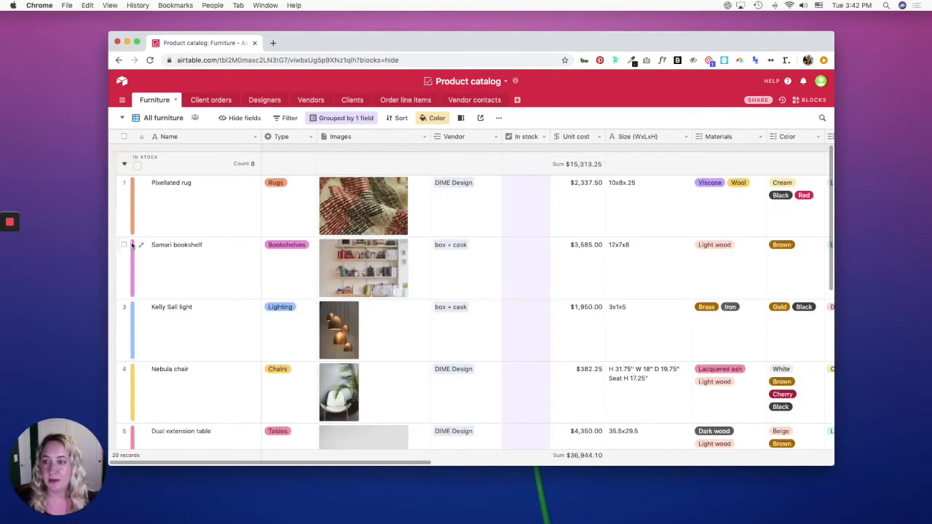
scroll("down", 3)
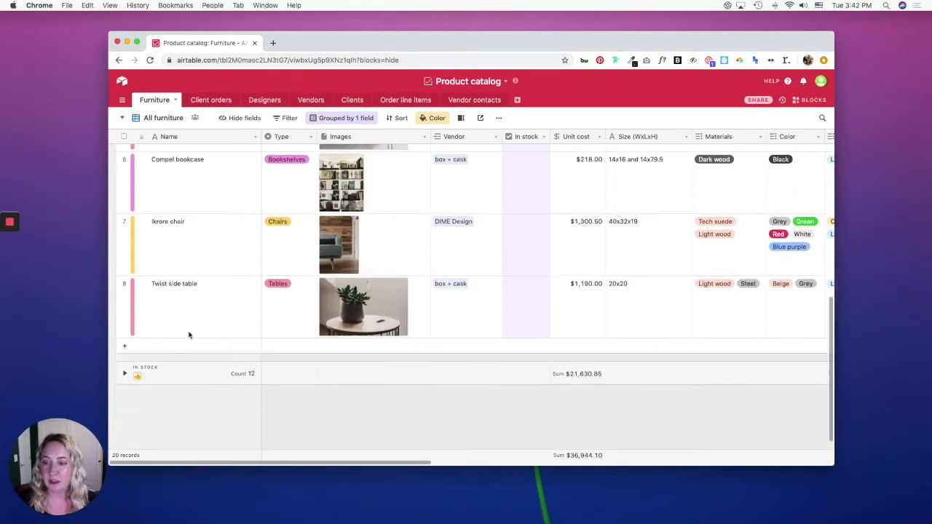
scroll("down", 3)
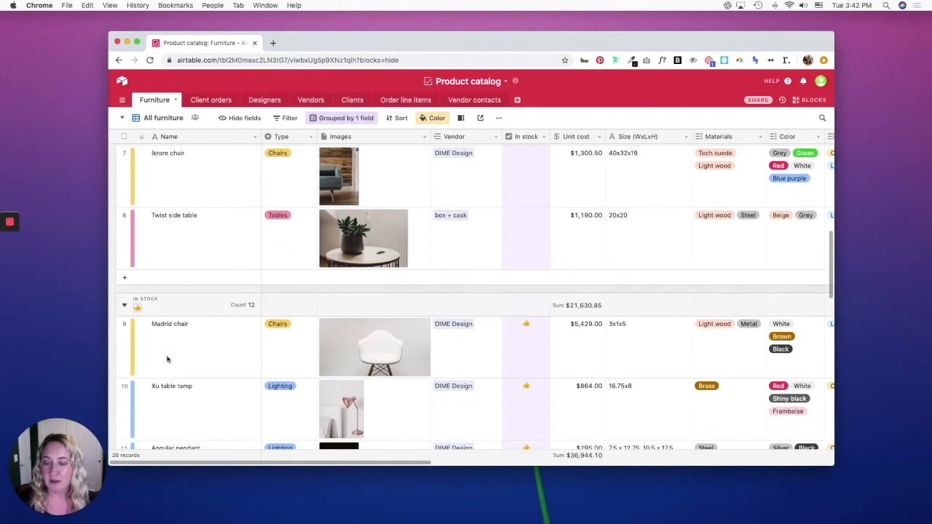
scroll("down", 3)
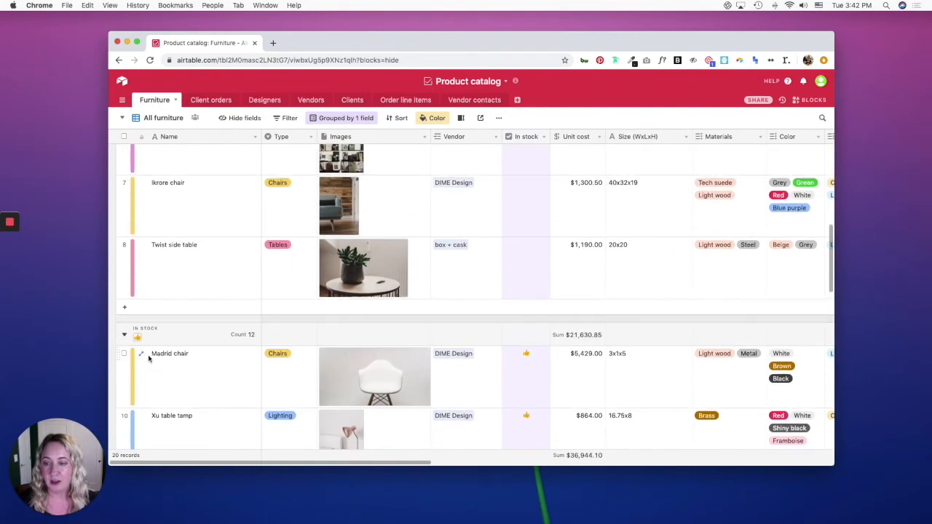
mouse_move(119, 357)
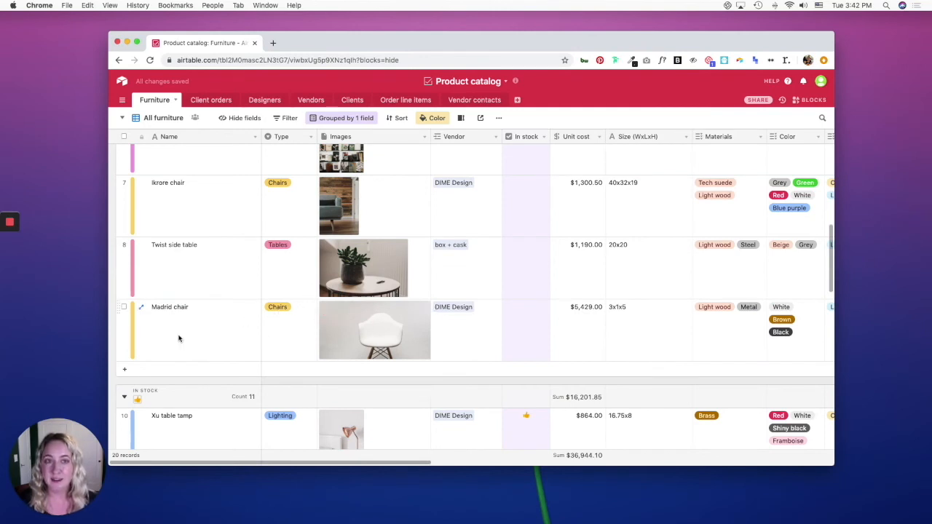
mouse_move(266, 361)
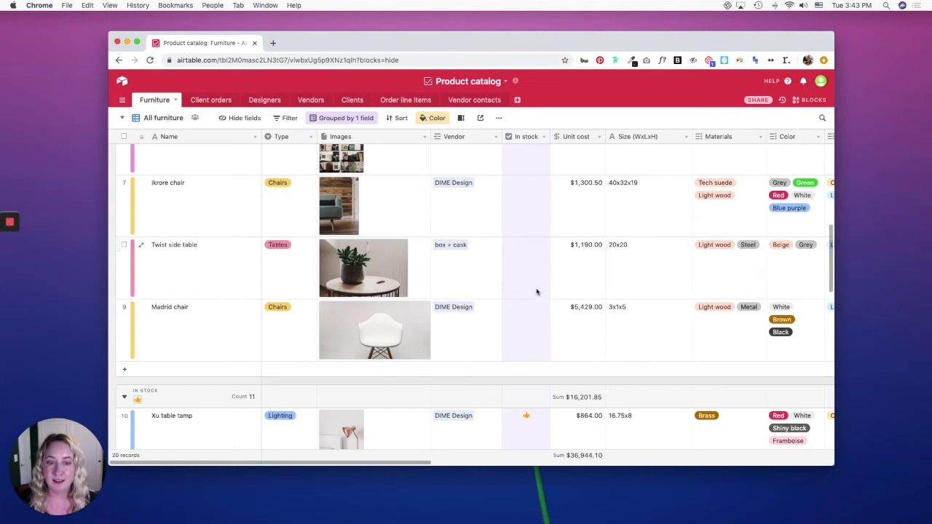
mouse_move(520, 155)
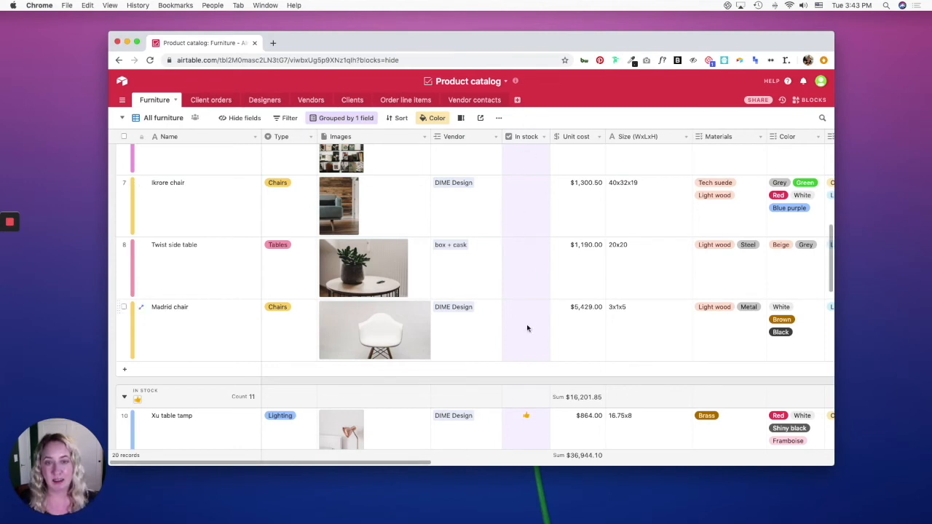
mouse_move(536, 434)
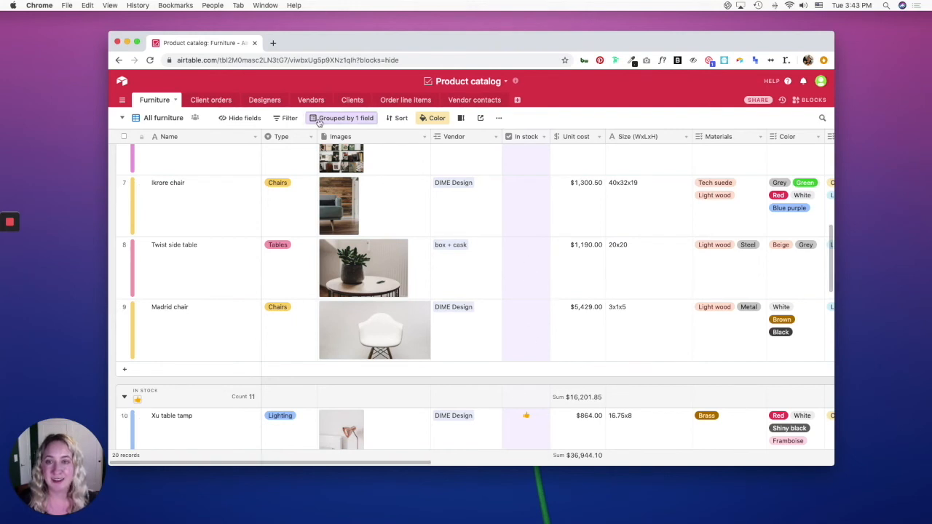
Sort the view by In stock with Keep sorted left on.
left_click(400, 118)
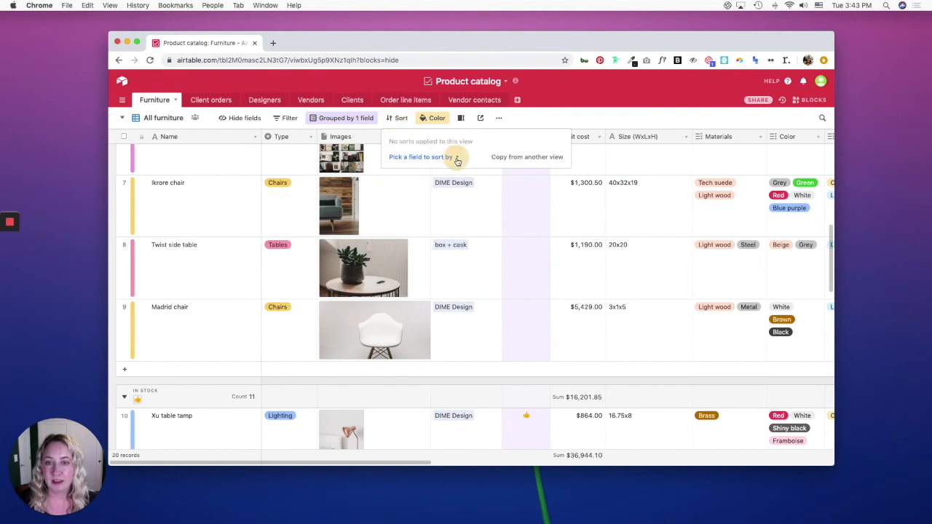
left_click(416, 156)
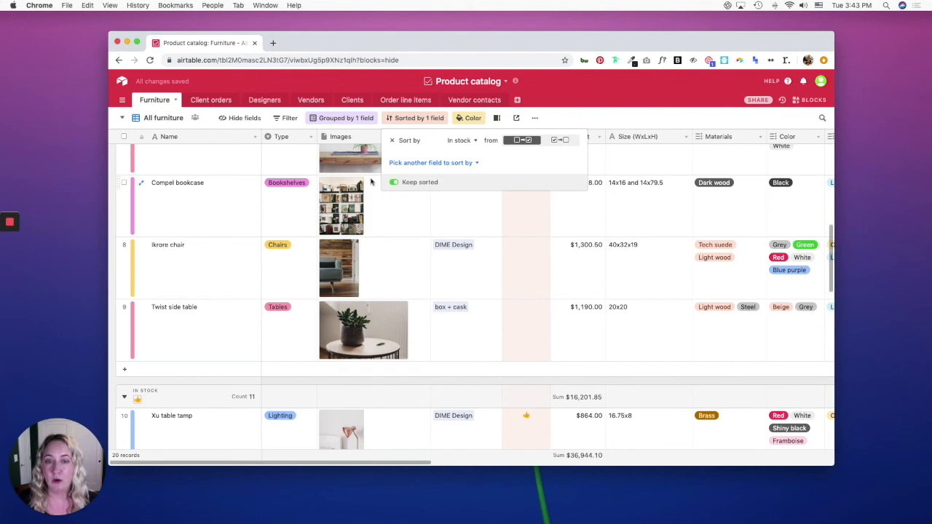
scroll("up", 3)
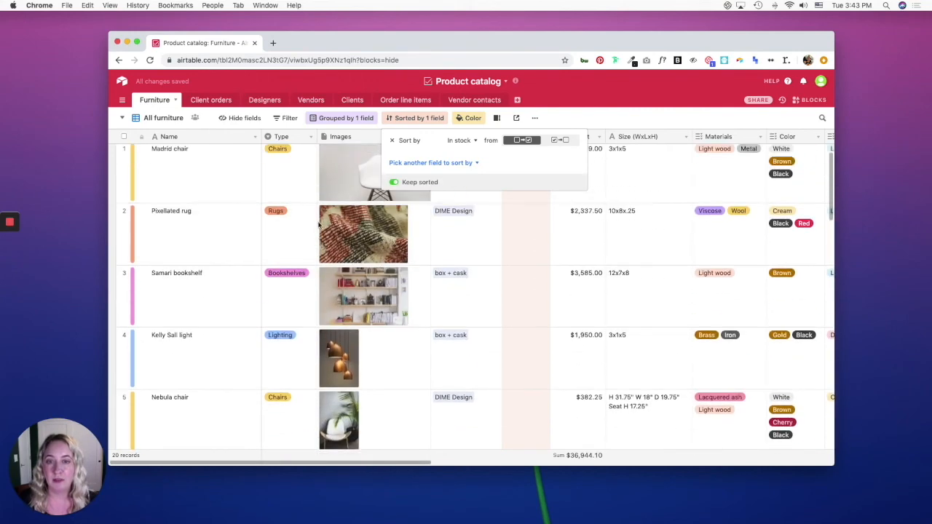